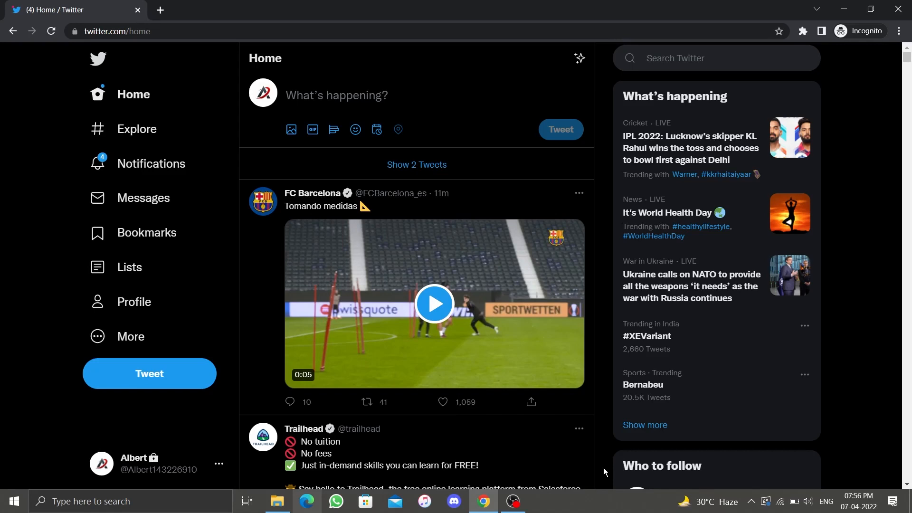
Interact with the page content before turning to Chrome's menu
{"action": "left_click", "coordinate": [442, 405]}
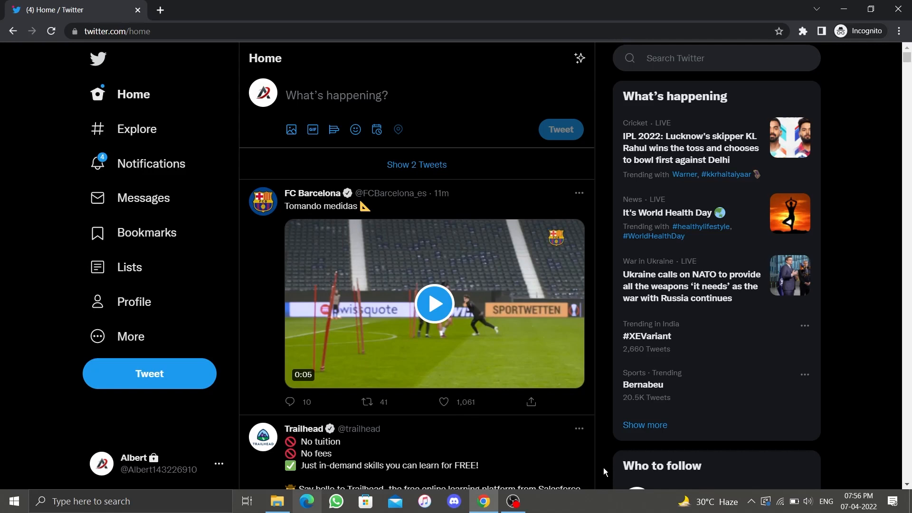
{"action": "left_click", "coordinate": [366, 401]}
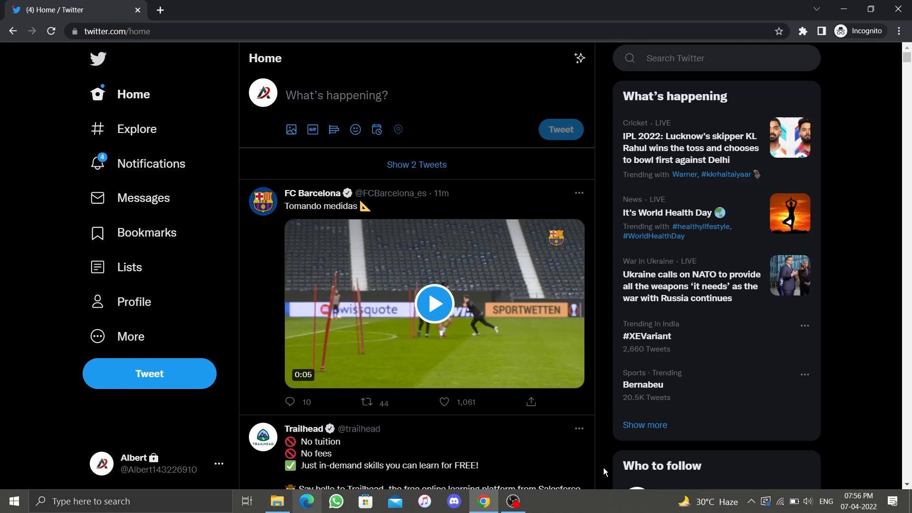
{"action": "left_click", "coordinate": [443, 402]}
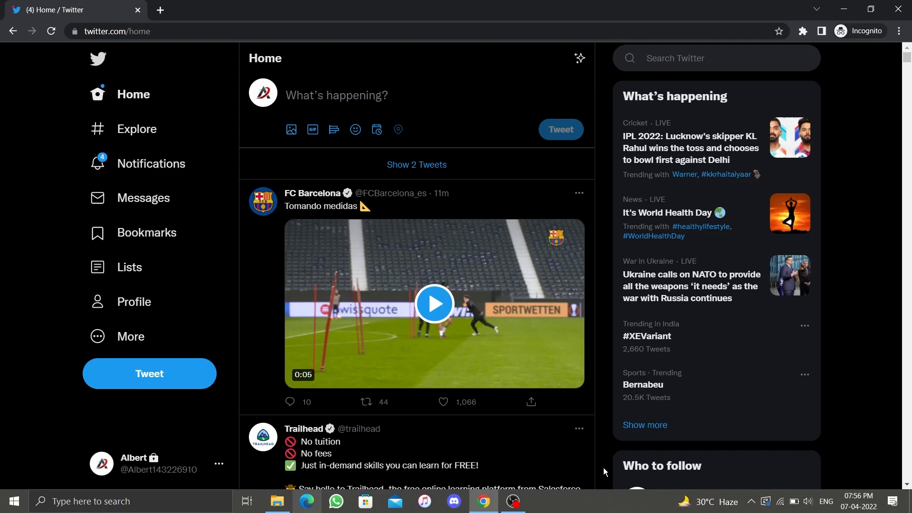
{"action": "left_click", "coordinate": [443, 402]}
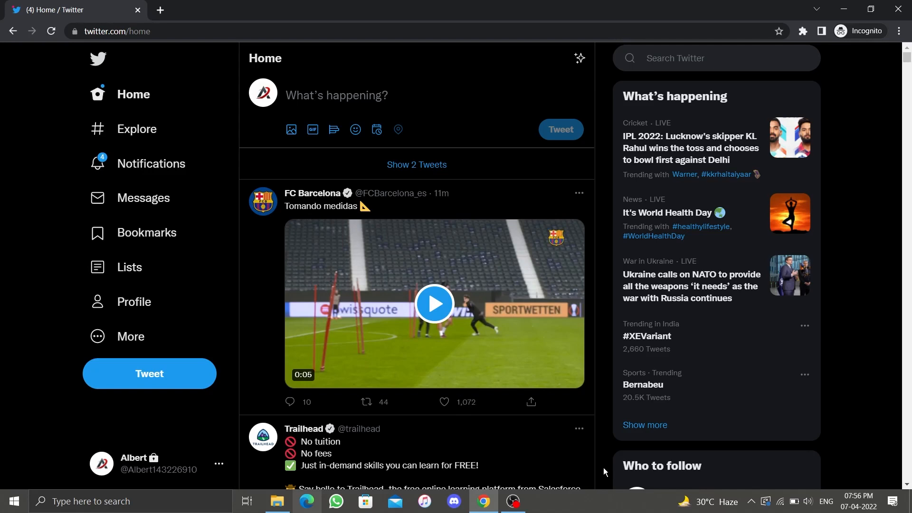
{"action": "left_click", "coordinate": [444, 402]}
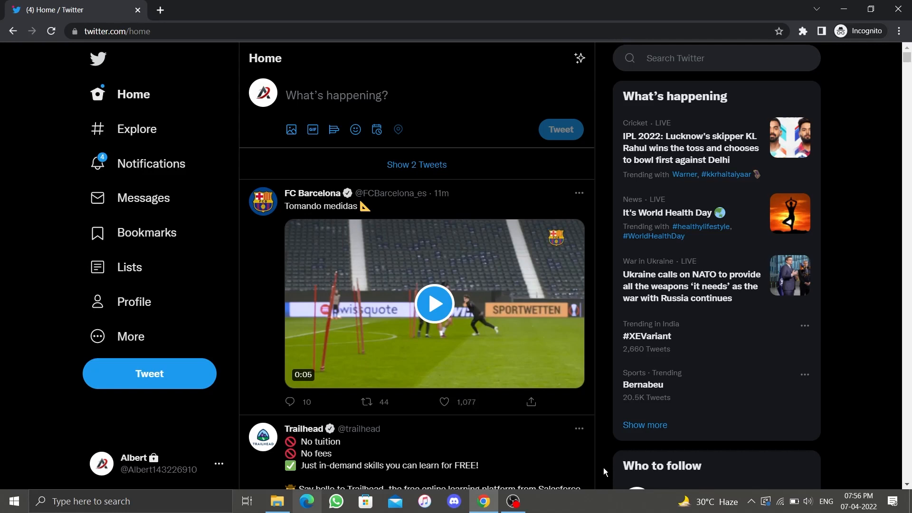
{"action": "left_click", "coordinate": [443, 405]}
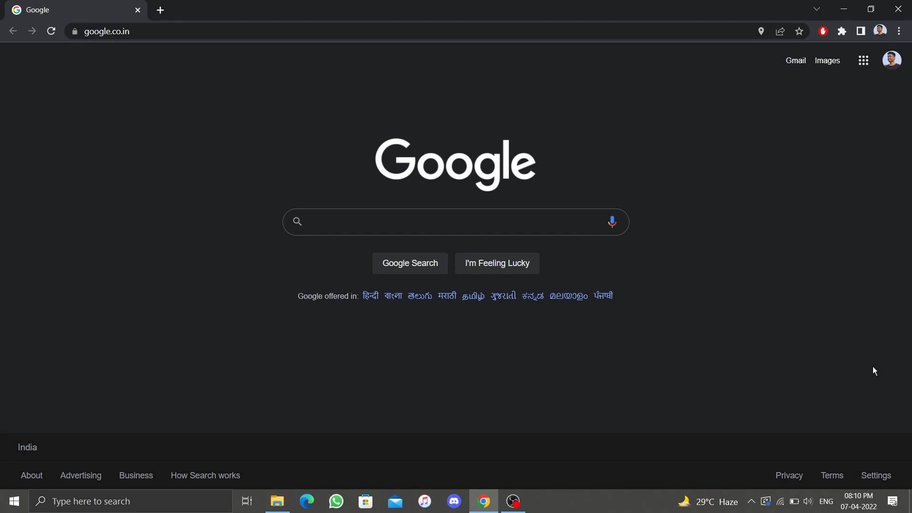
Open Chrome's Bookmark manager from the ⋮ menu's Bookmarks entry
{"action": "left_click", "coordinate": [897, 31]}
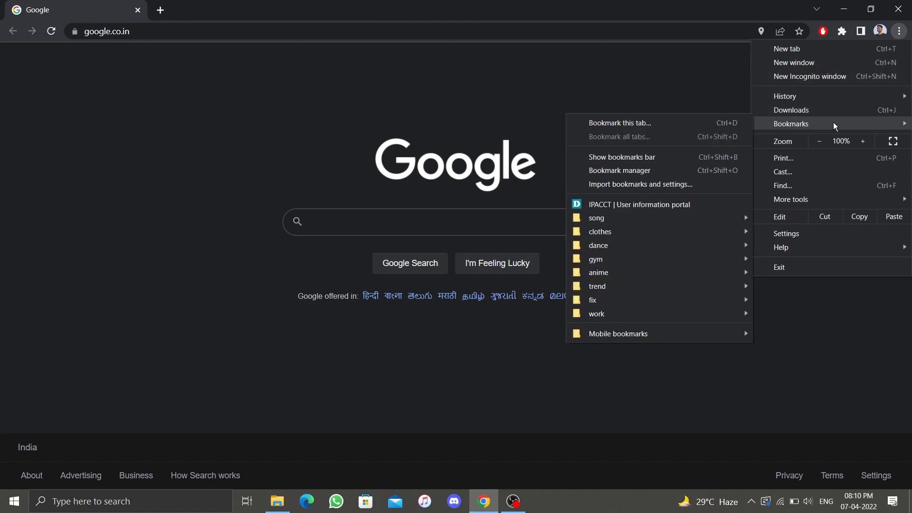
{"action": "left_click", "coordinate": [619, 170]}
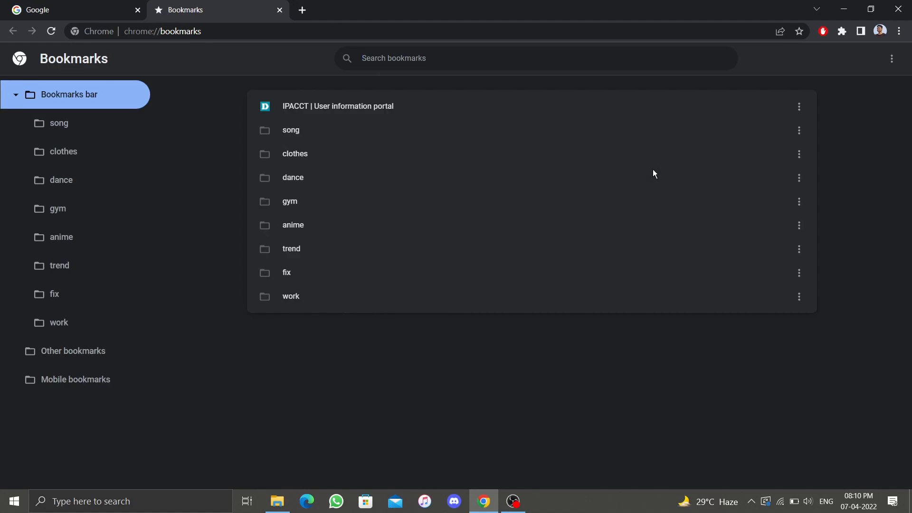
{"action": "mouse_move", "coordinate": [891, 58]}
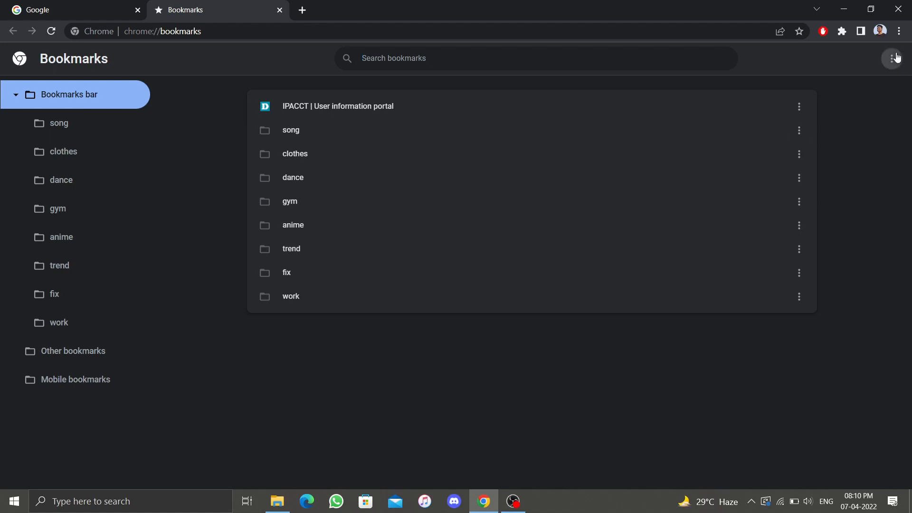
Add a new bookmark named 'wayback machine' with the javascript bookmarklet URL
{"action": "left_click", "coordinate": [896, 58]}
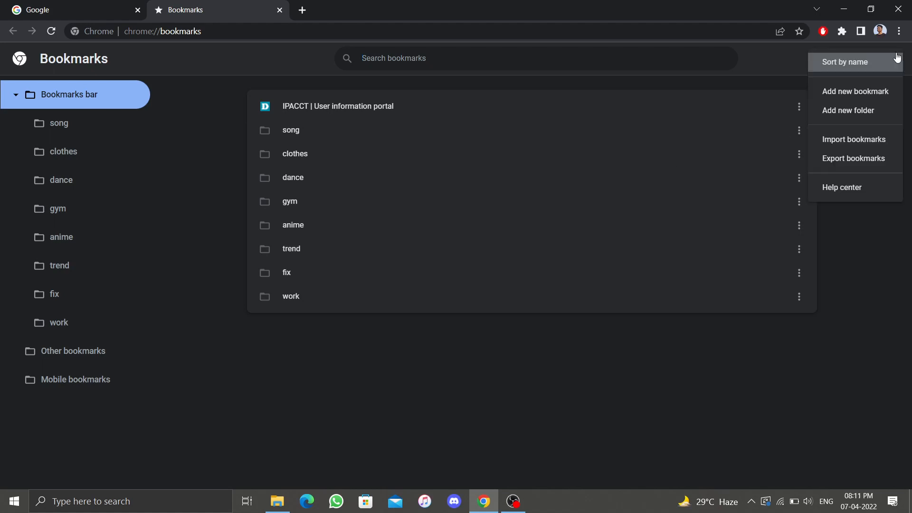
{"action": "left_click", "coordinate": [854, 91]}
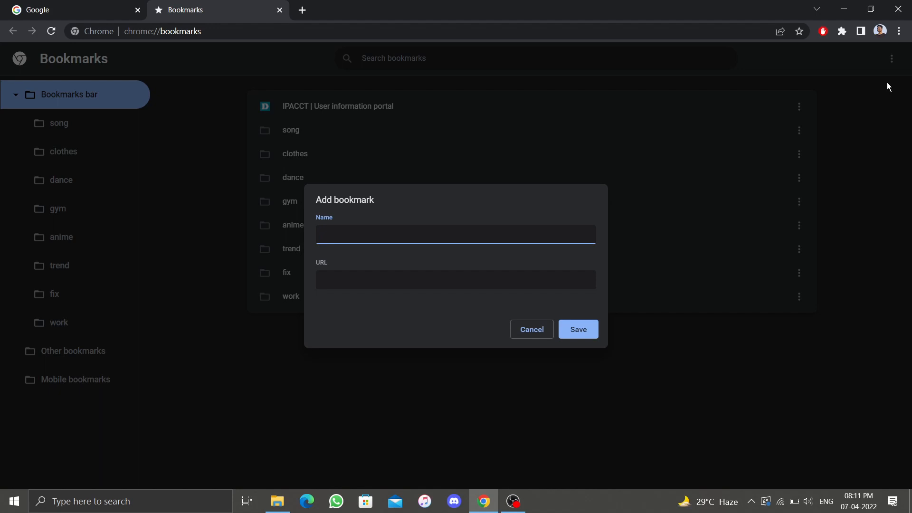
{"action": "left_click", "coordinate": [455, 234]}
{"action": "type", "text": "wayback machine"}
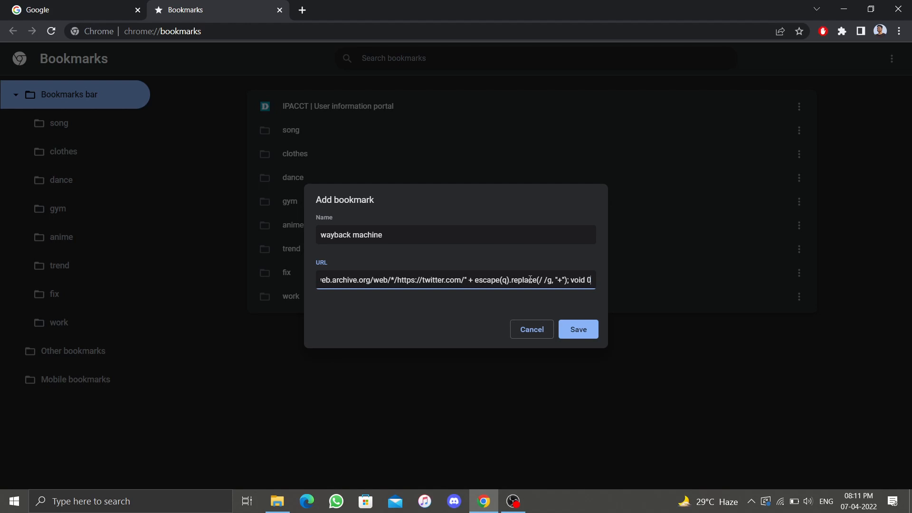
{"action": "mouse_move", "coordinate": [615, 326]}
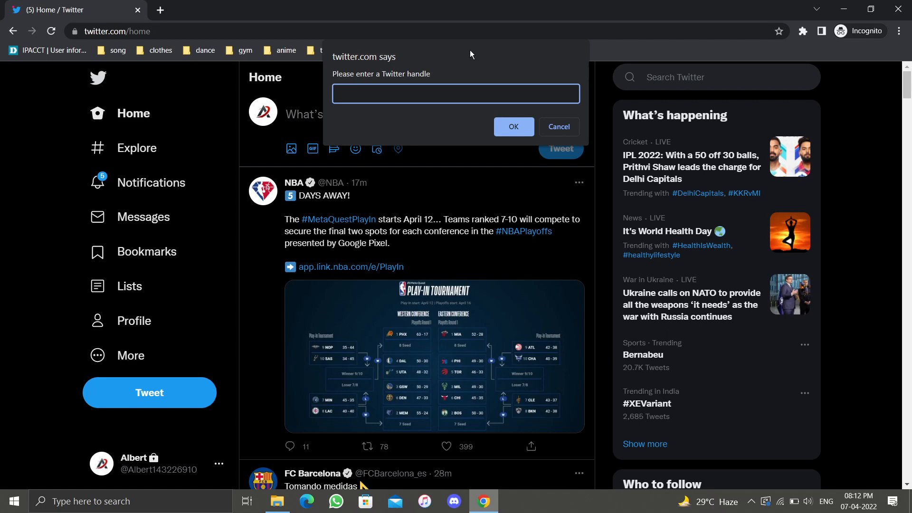
Run the bookmarklet on Twitter with handle arbys to open its Wayback Machine calendar
{"action": "type", "text": "arbys"}
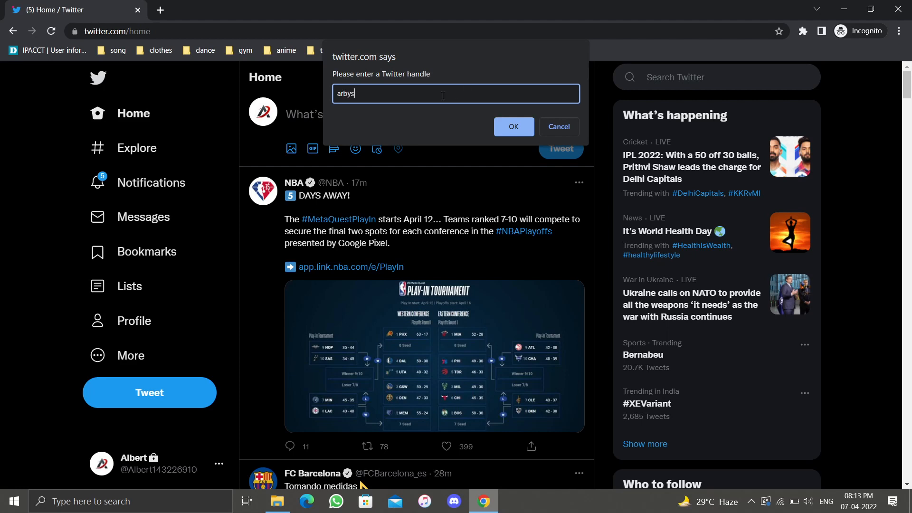
{"action": "left_click", "coordinate": [512, 126]}
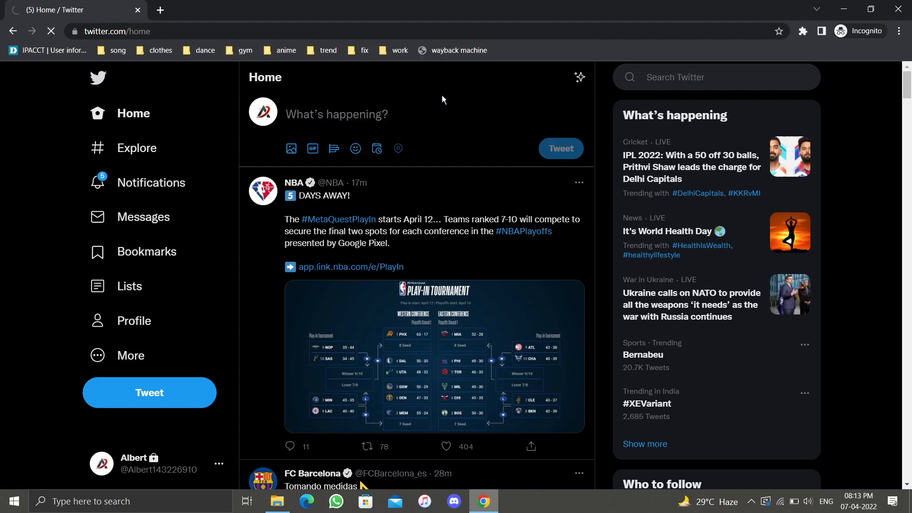
{"action": "left_click", "coordinate": [458, 50]}
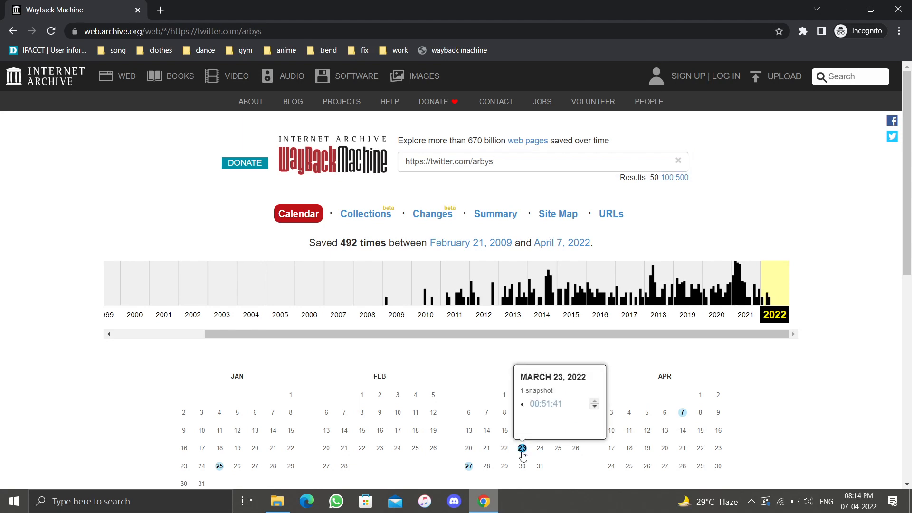
Open the March 23, 2022 snapshot from the twitter.com/arbys calendar
{"action": "left_click", "coordinate": [545, 404]}
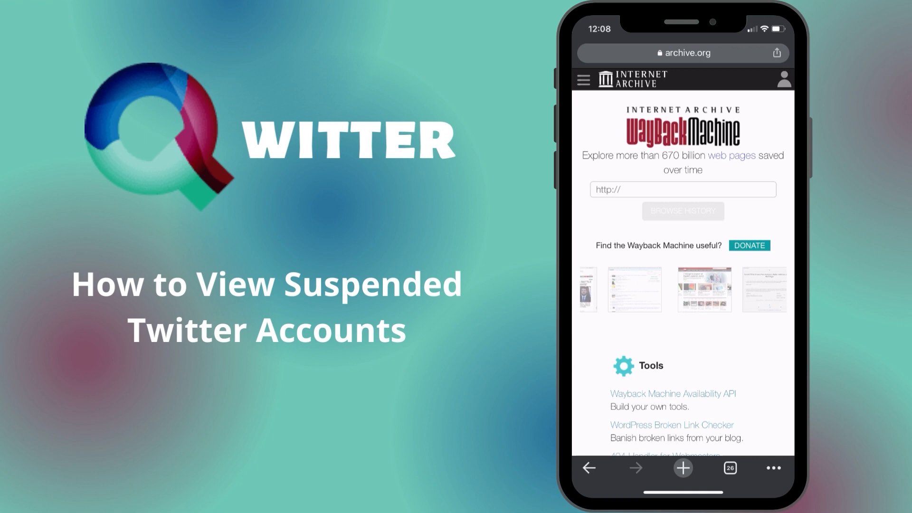
{"action": "type", "text": "http://twitter.com/arbys"}
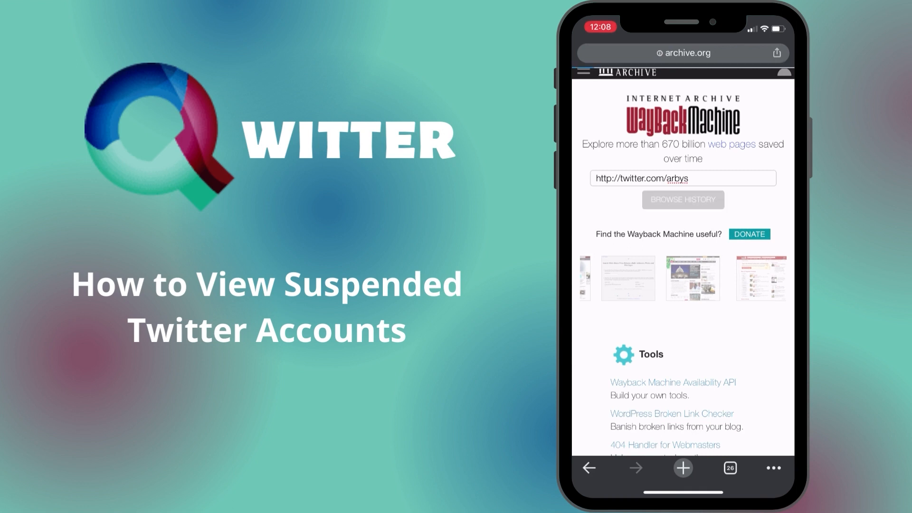
{"action": "left_click", "coordinate": [682, 199]}
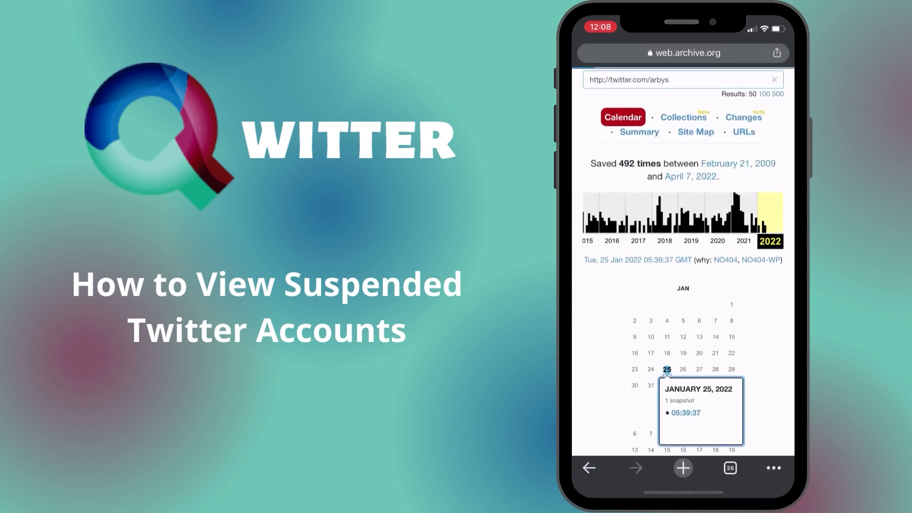
{"action": "left_click", "coordinate": [685, 412]}
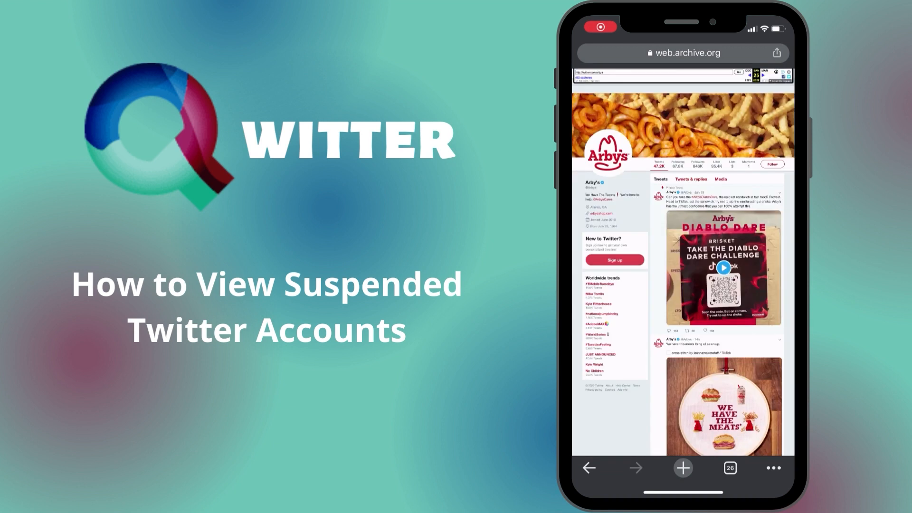